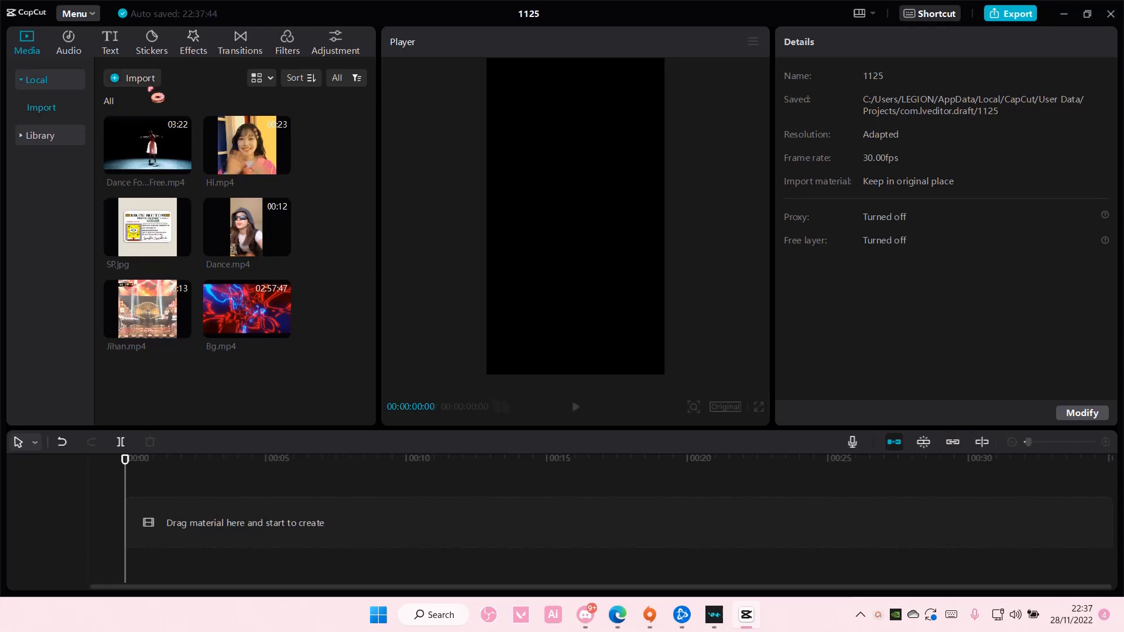
Step: Add a Default text clip, retype it as 'midnights' and raise its font size
{"action": "left_click", "coordinate": [110, 42]}
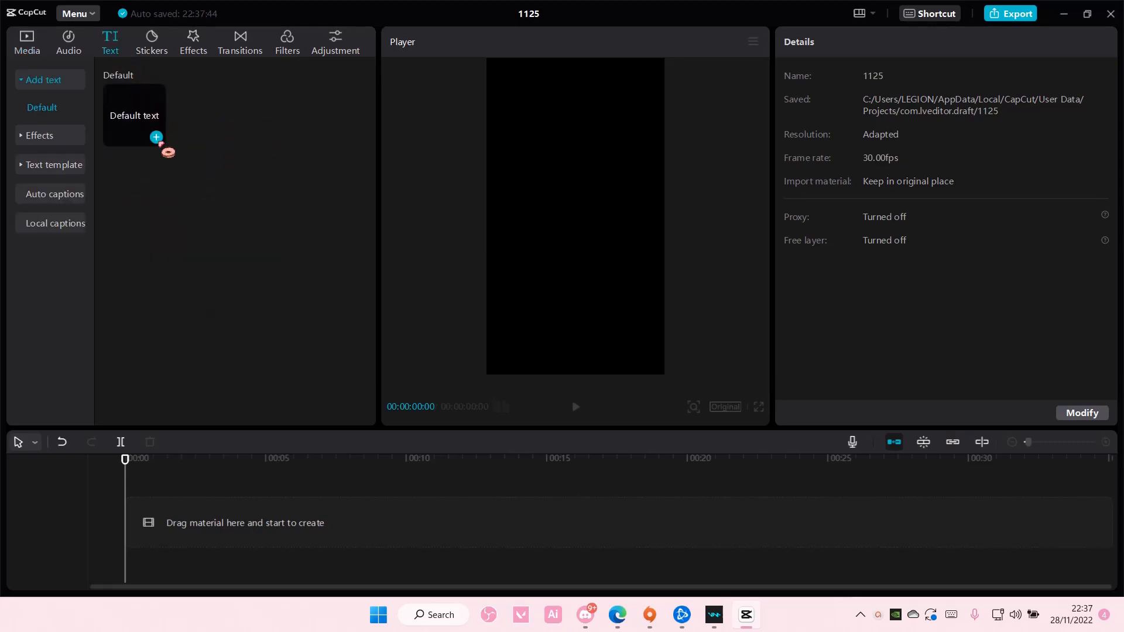
{"action": "left_click", "coordinate": [156, 137]}
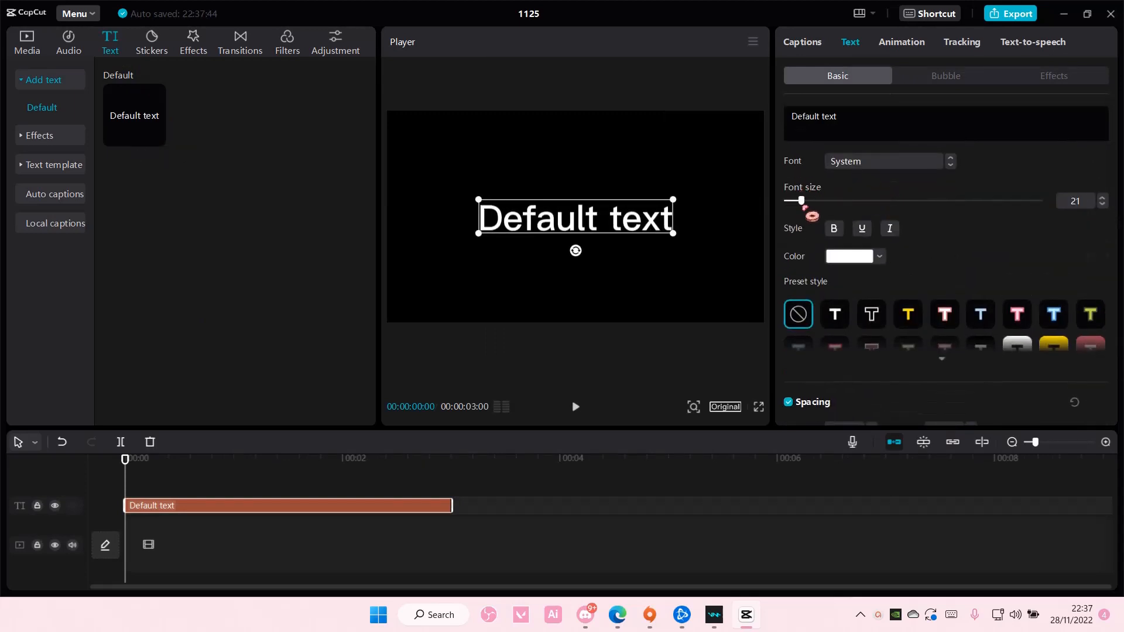
{"action": "type", "text": "midnights"}
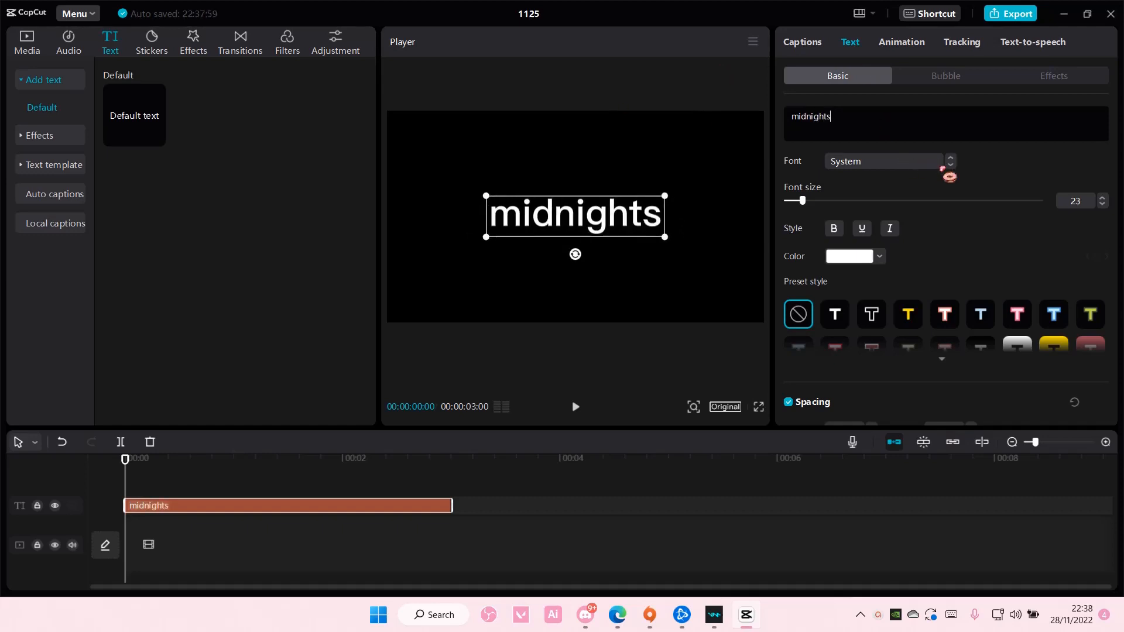
{"action": "left_click_drag", "start_coordinate": [800, 200], "coordinate": [806, 200]}
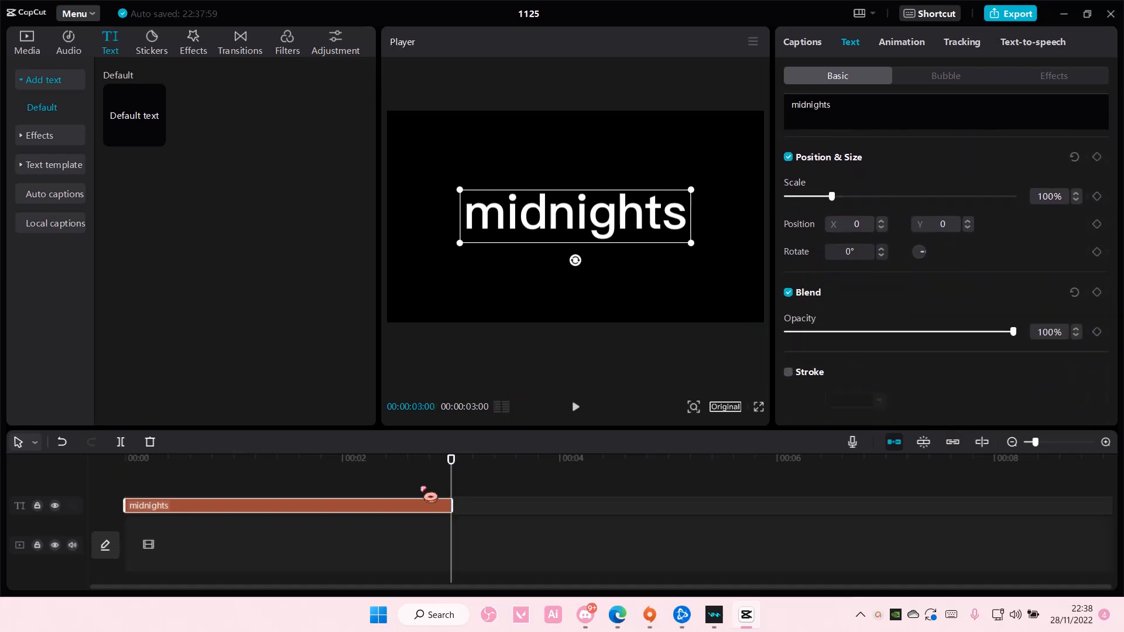
Step: Place a black B&W library clip under the text and create a compound clip from both
{"action": "left_click", "coordinate": [27, 42]}
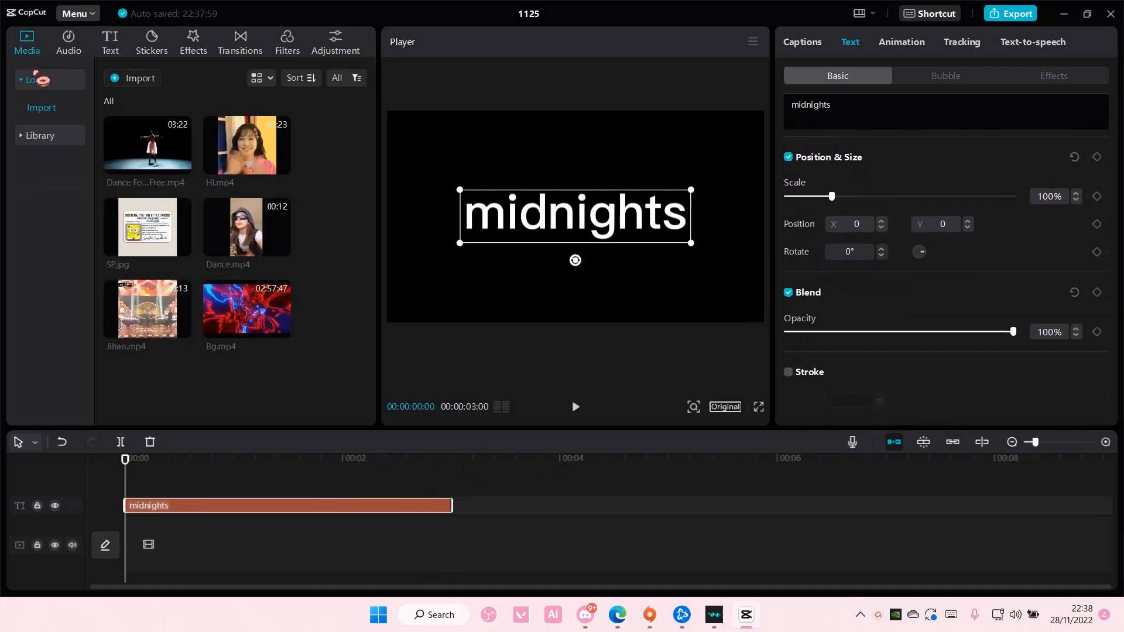
{"action": "left_click", "coordinate": [39, 109]}
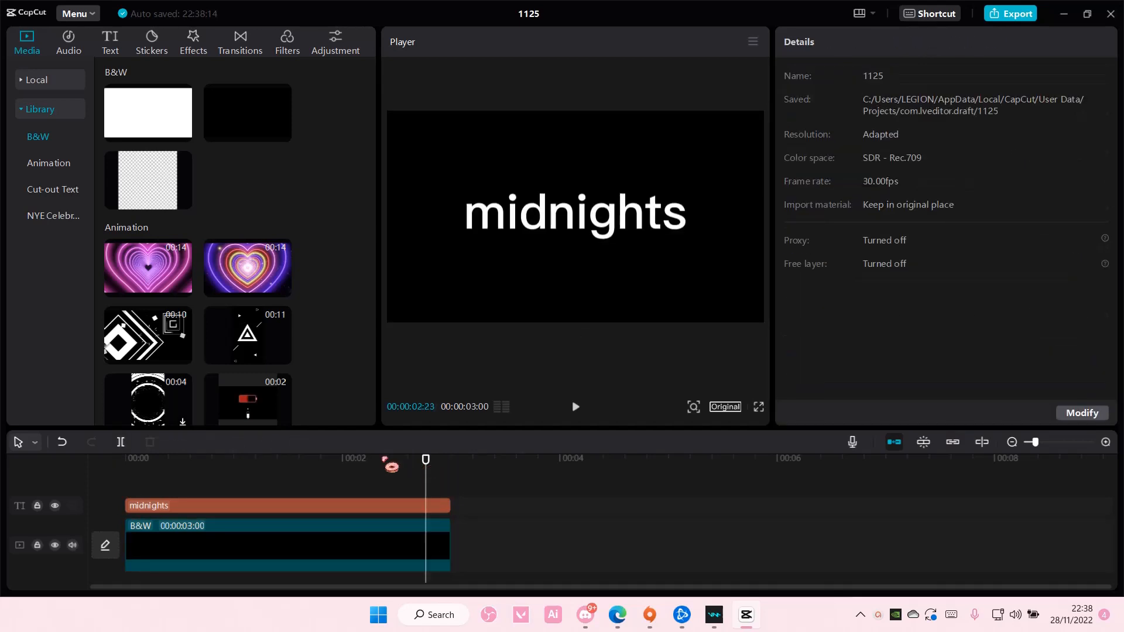
{"action": "right_click", "coordinate": [287, 545]}
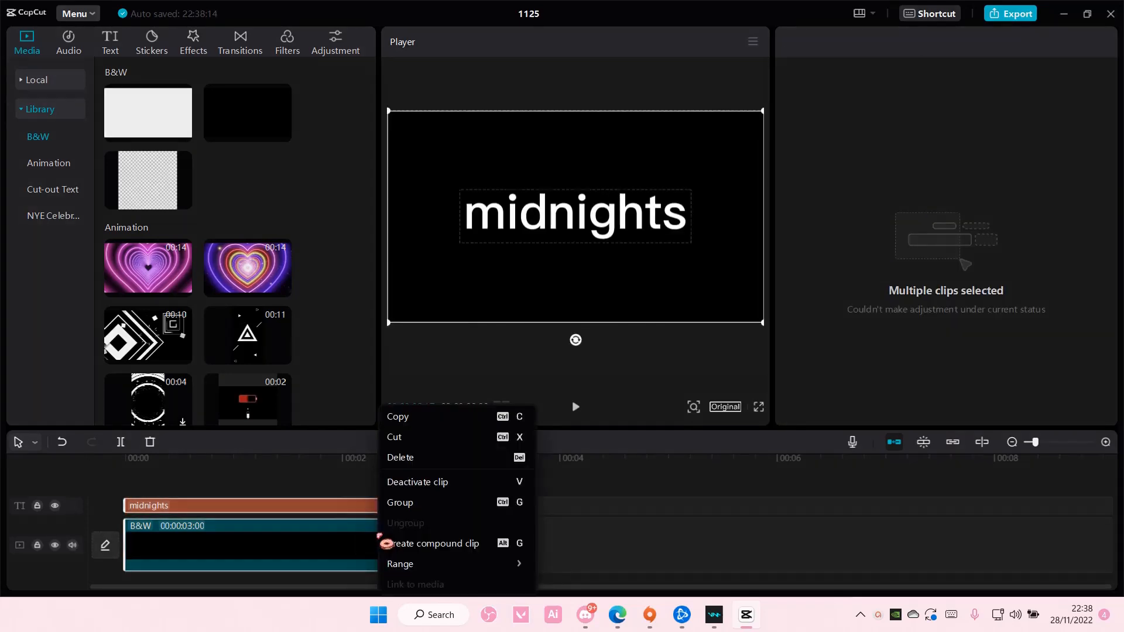
{"action": "left_click", "coordinate": [436, 544]}
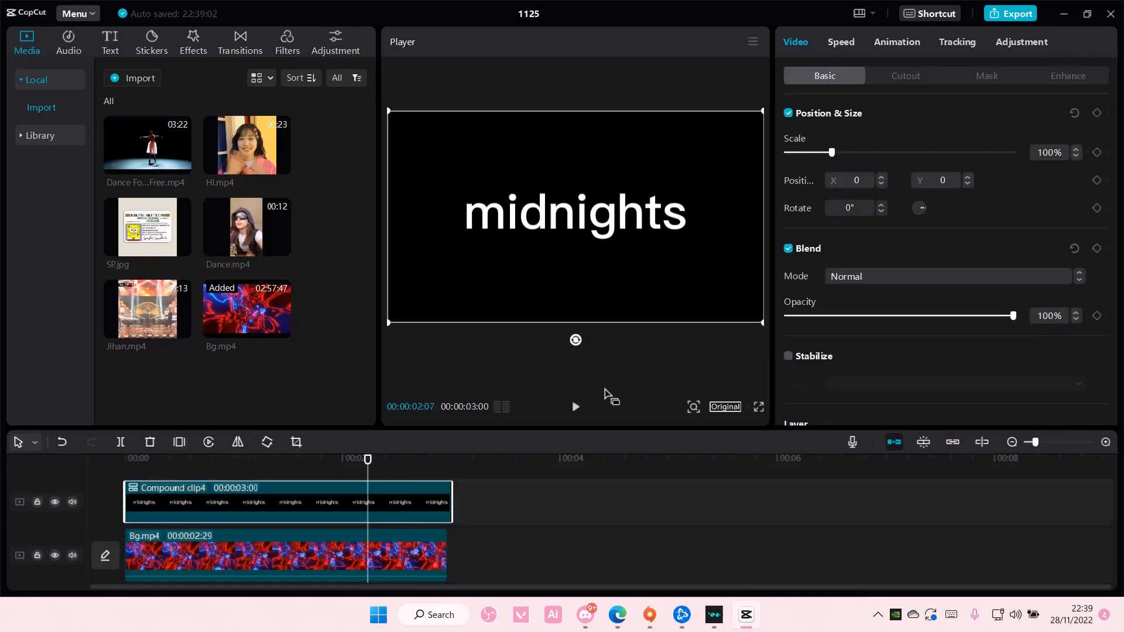
Step: Try Color burn and Linear burn, settle on Darken blend mode, and scale the compound clip up
{"action": "left_click", "coordinate": [946, 276]}
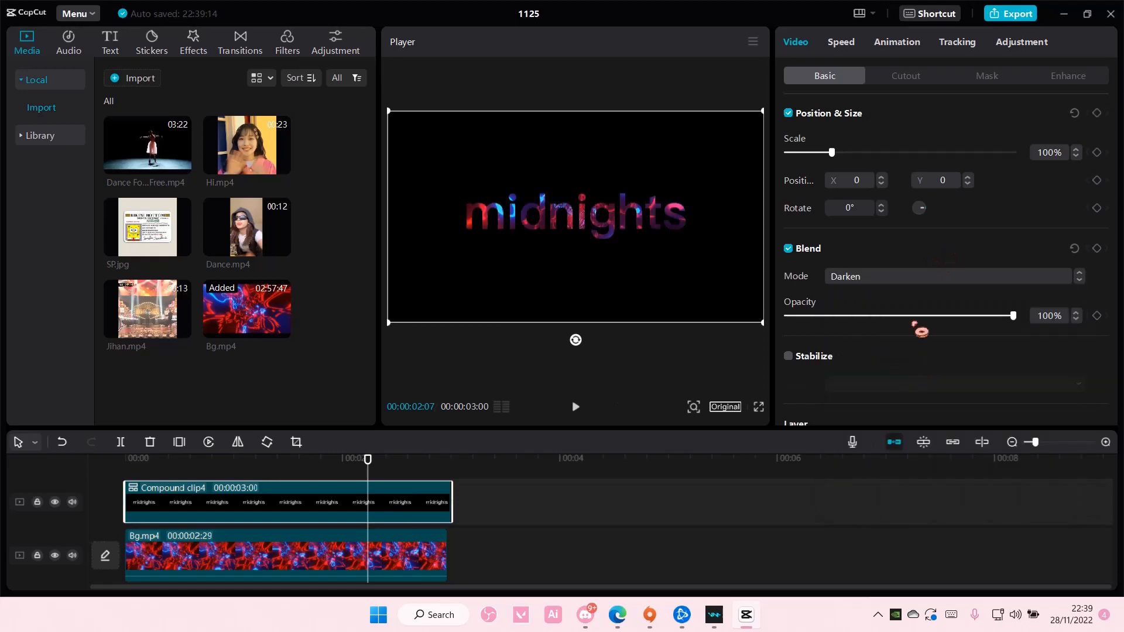
{"action": "left_click", "coordinate": [946, 276]}
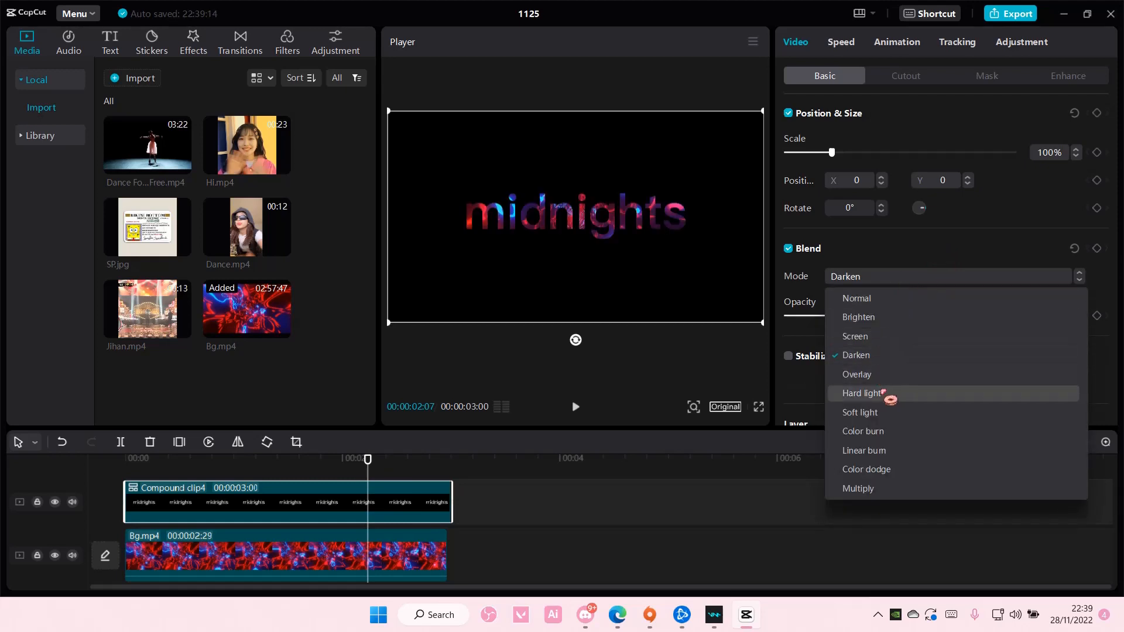
{"action": "left_click", "coordinate": [863, 431]}
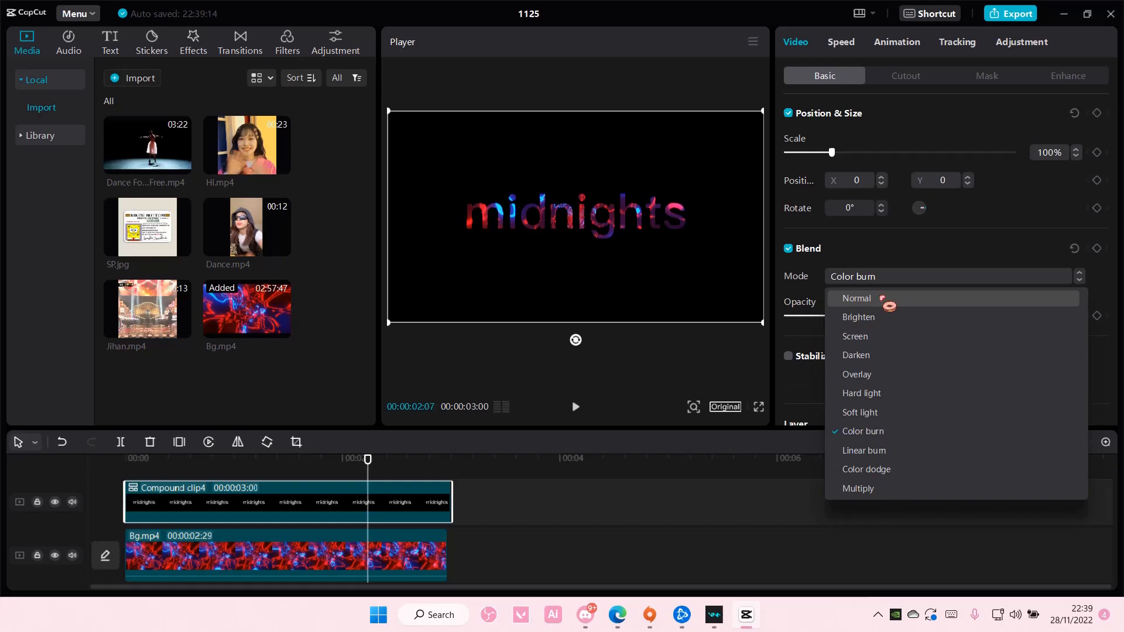
{"action": "left_click", "coordinate": [862, 449]}
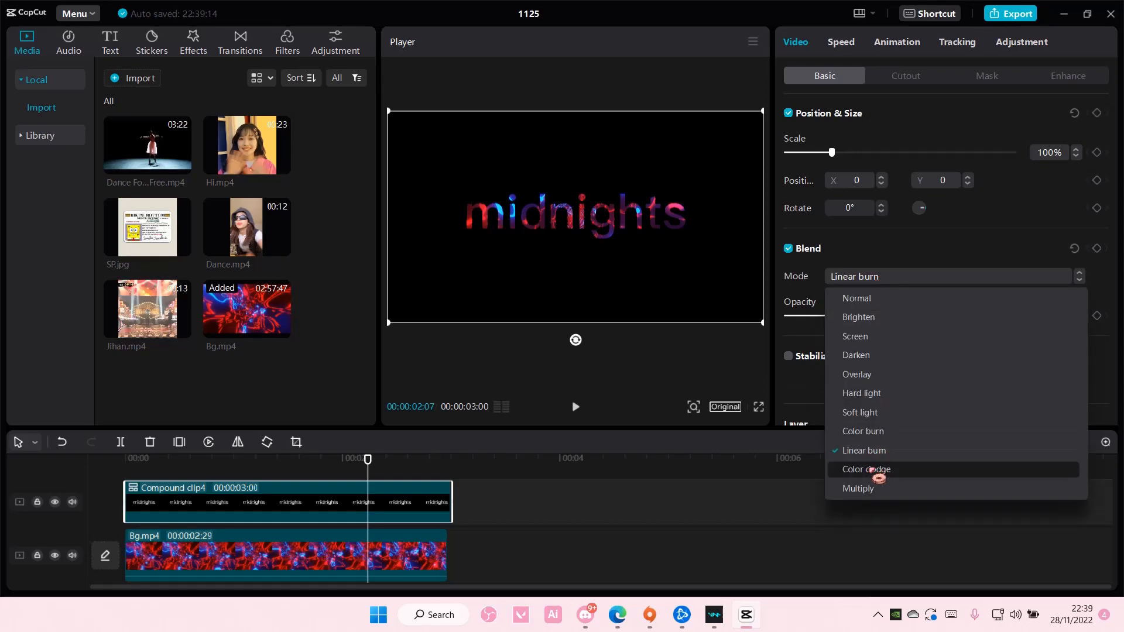
{"action": "left_click", "coordinate": [861, 393]}
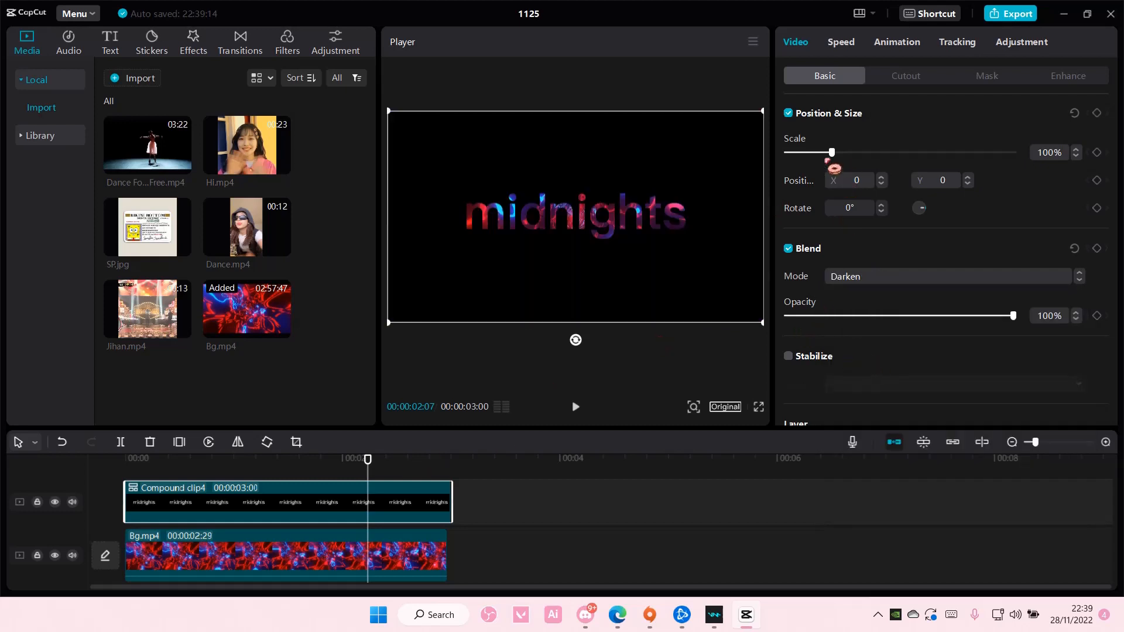
{"action": "left_click_drag", "start_coordinate": [831, 152], "coordinate": [856, 152]}
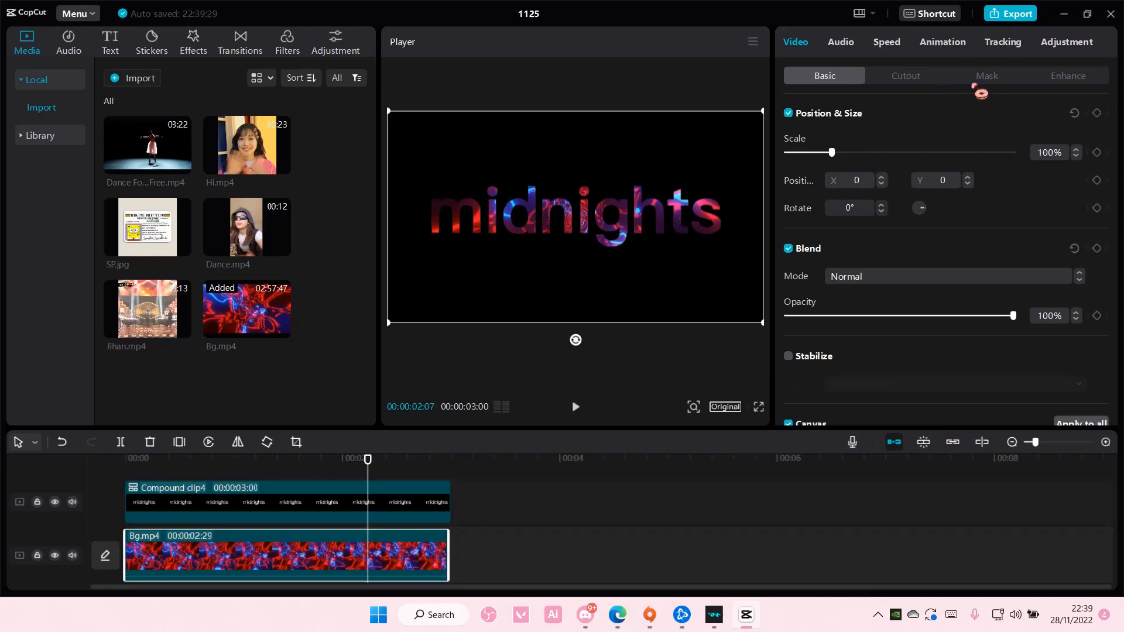
Step: Raise the Bg.mp4 Brightness slider to around 14 in the Adjustment panel
{"action": "left_click", "coordinate": [1066, 43]}
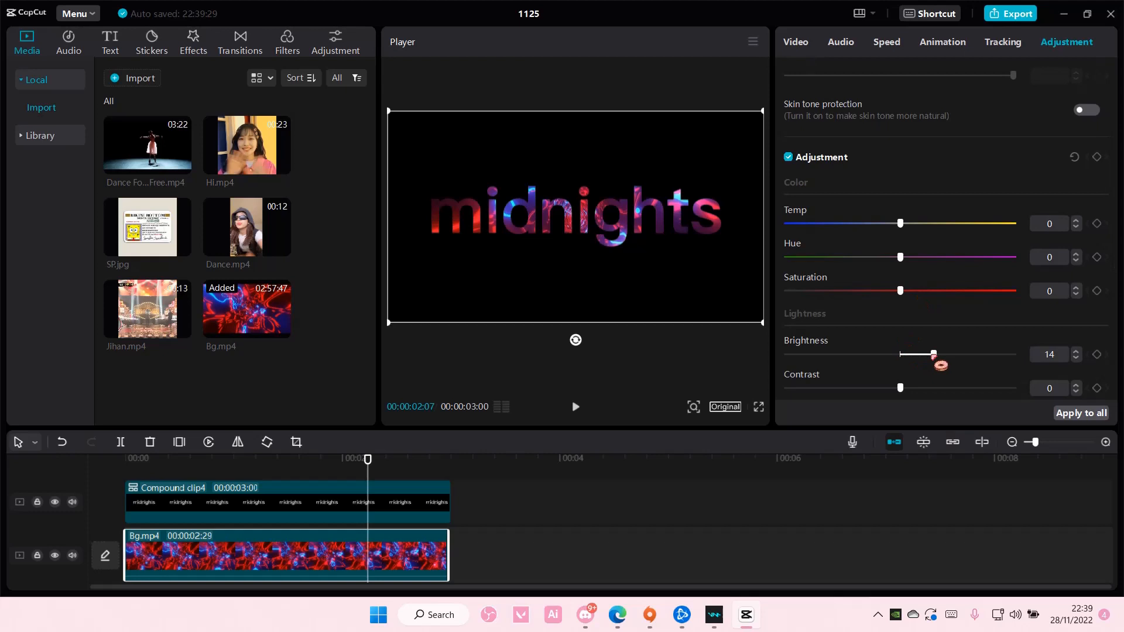
{"action": "left_click_drag", "start_coordinate": [933, 354], "coordinate": [962, 353]}
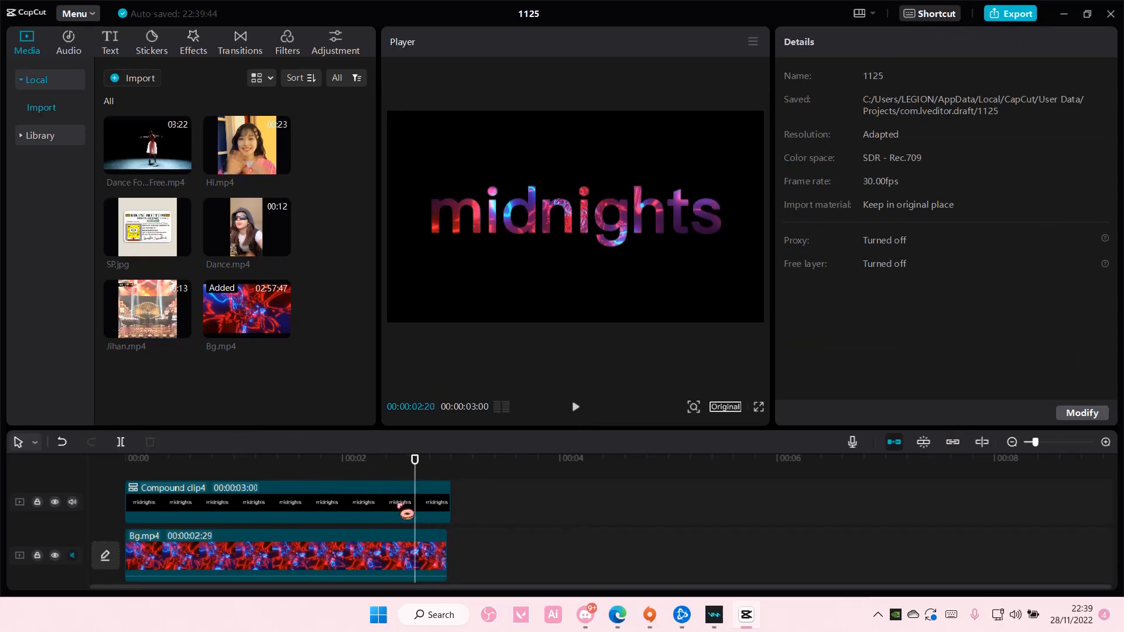
Step: Set the compound clip's opacity to 80% and play the result in the preview
{"action": "left_click", "coordinate": [287, 502]}
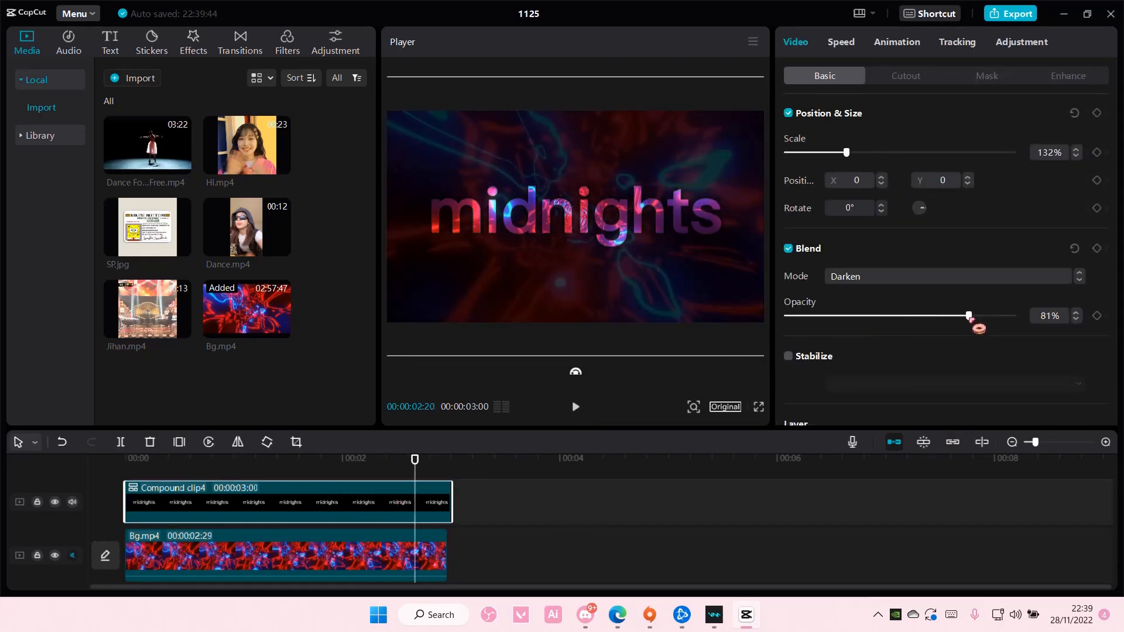
{"action": "left_click_drag", "start_coordinate": [968, 315], "coordinate": [968, 314]}
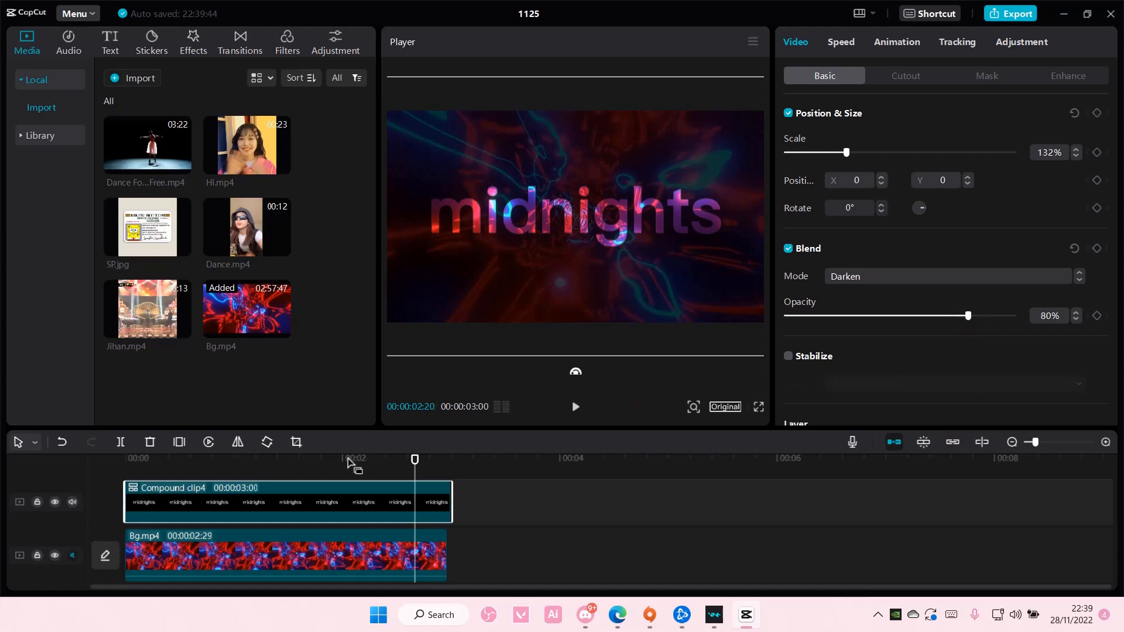
{"action": "left_click", "coordinate": [573, 406]}
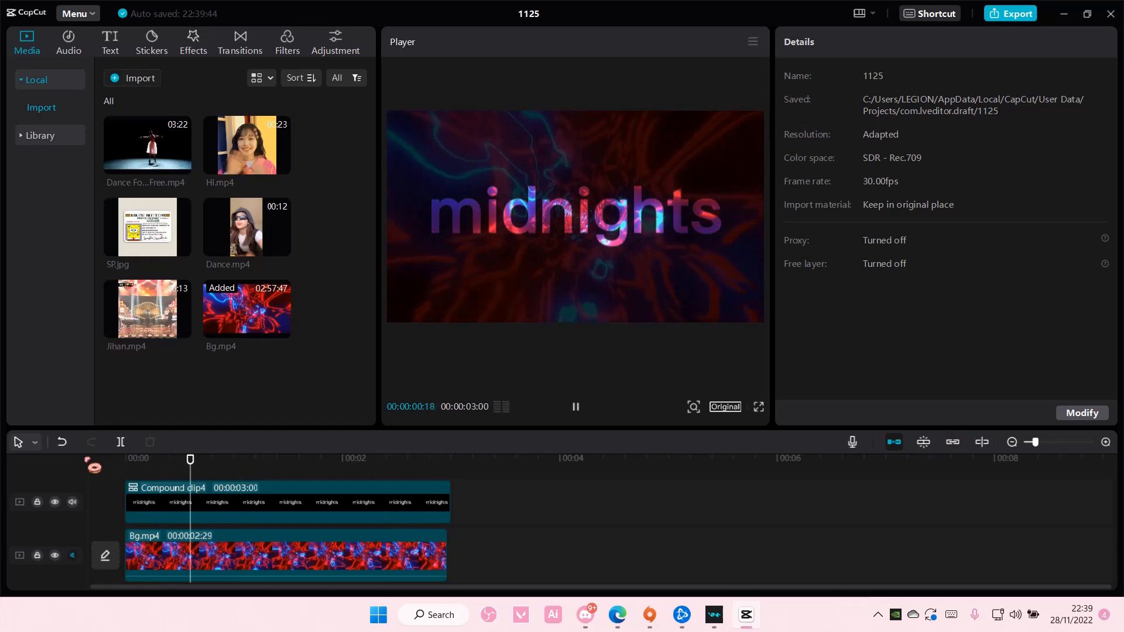
{"action": "left_click", "coordinate": [575, 406]}
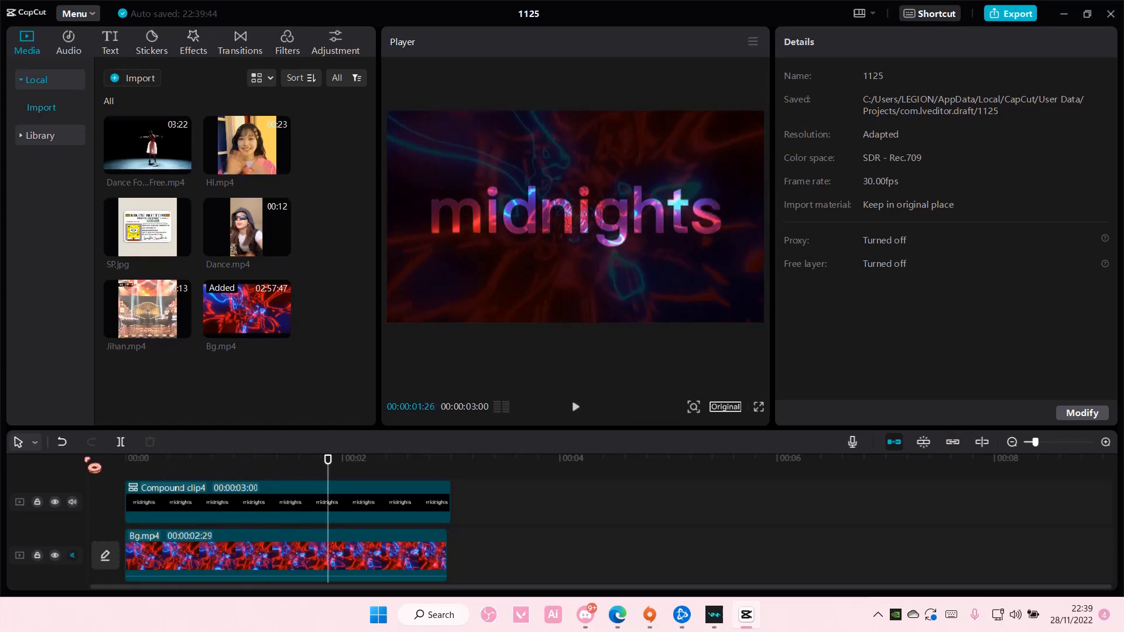